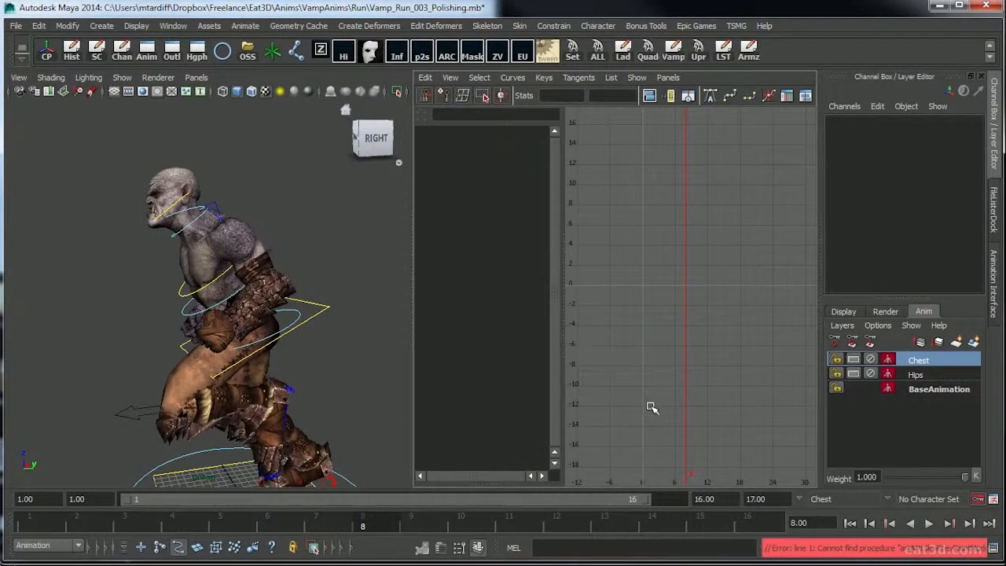
{"action": "mouse_move", "coordinate": [439, 362]}
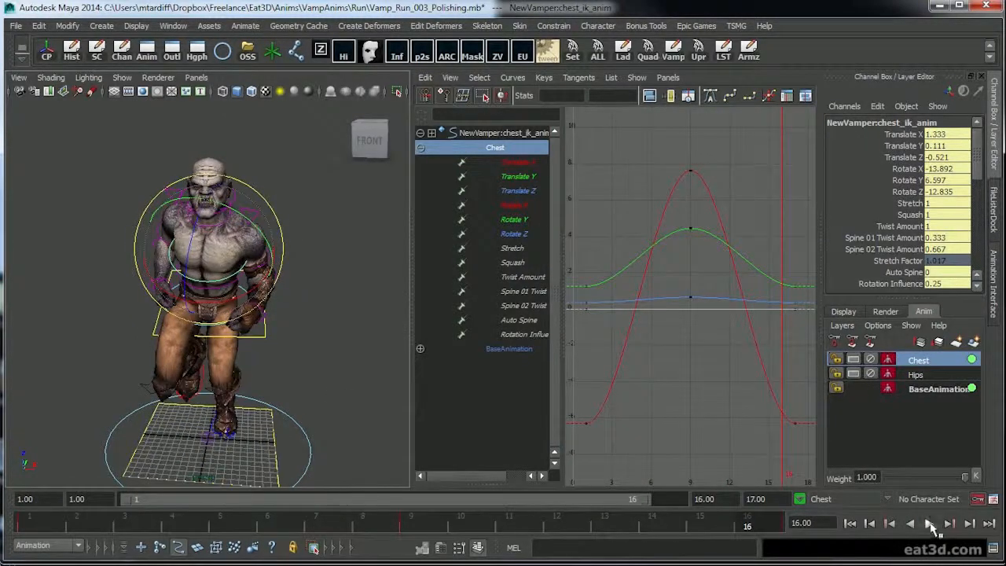
- Play back the run cycle to review mid_ik_anim's Translate Y bounce curve
{"action": "left_click", "coordinate": [928, 522]}
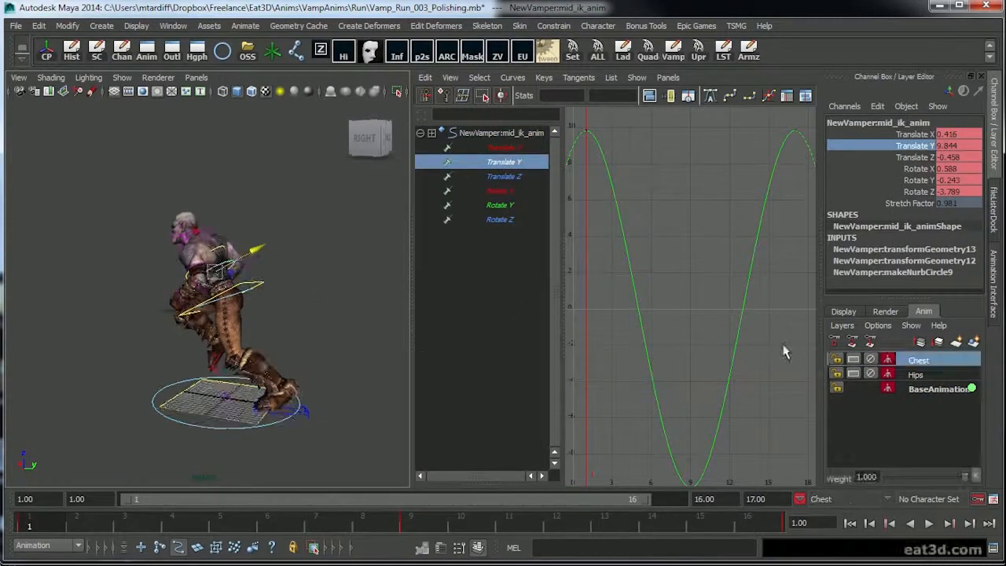
- Select mid_ik_anim and add it to the Chest animation layer with Add Selected Objects
{"action": "right_click", "coordinate": [918, 359]}
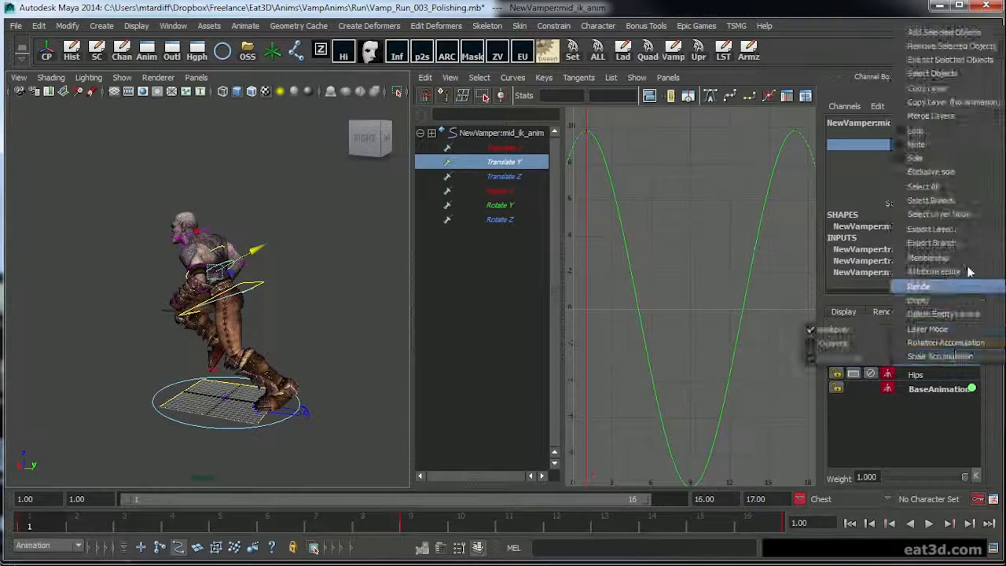
{"action": "left_click", "coordinate": [918, 285]}
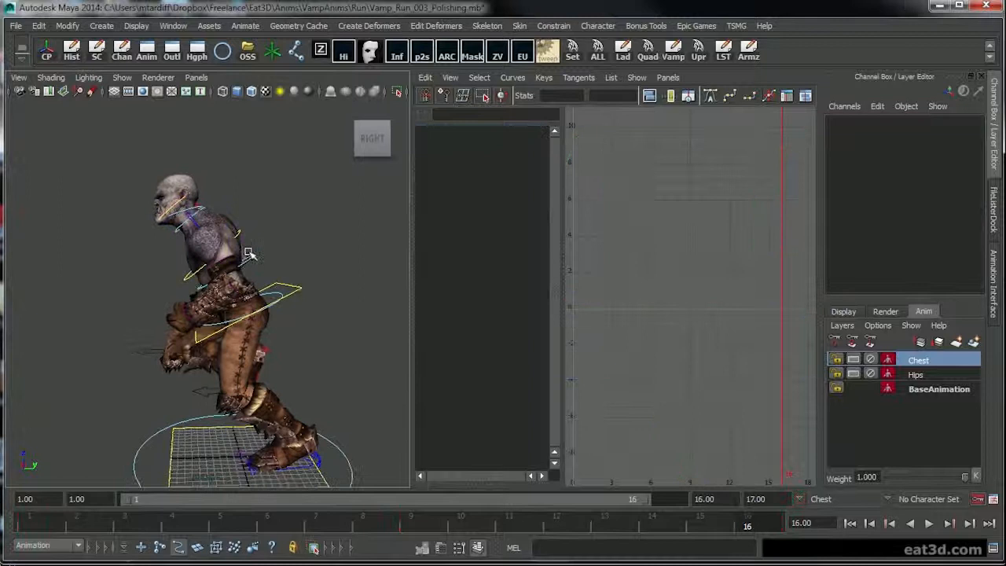
{"action": "left_click", "coordinate": [250, 270]}
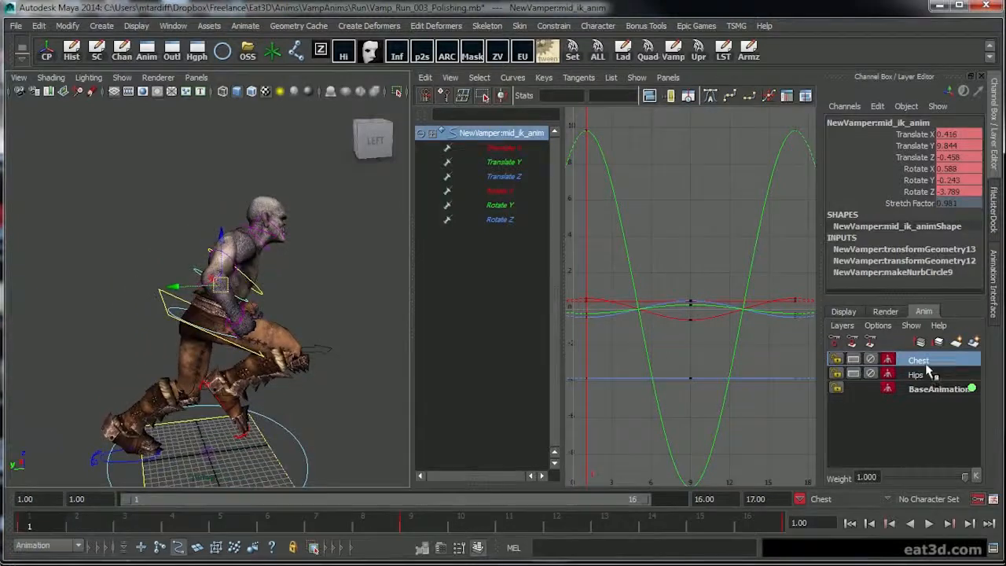
{"action": "right_click", "coordinate": [918, 360]}
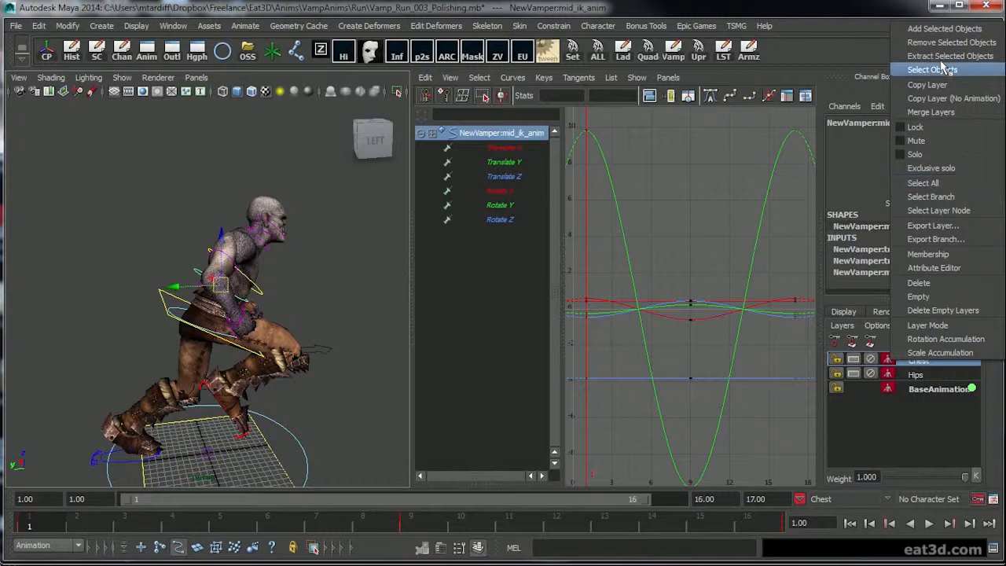
{"action": "left_click", "coordinate": [932, 69]}
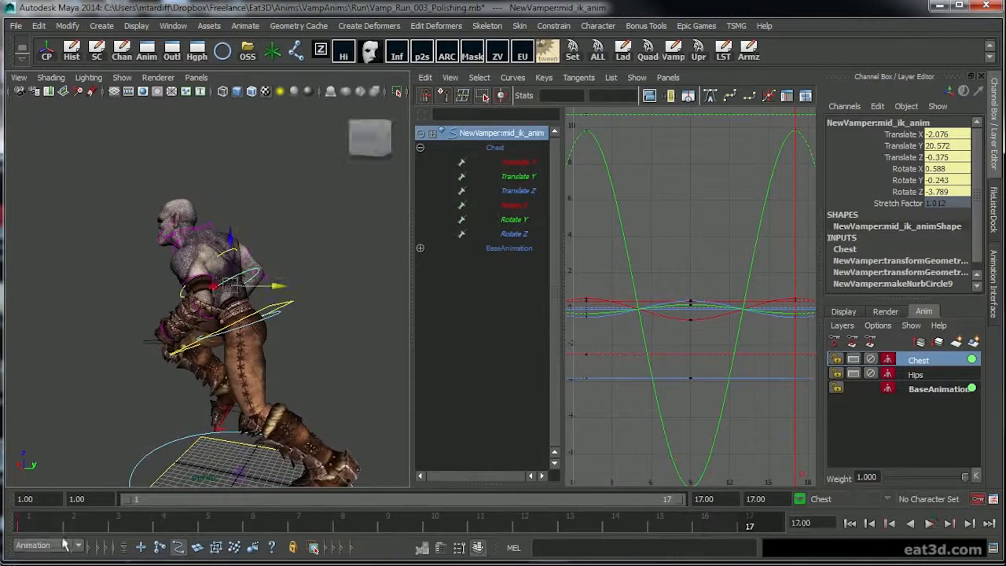
- Switch to a single full-size perspective view and clear the scene selection
{"action": "left_click", "coordinate": [850, 523]}
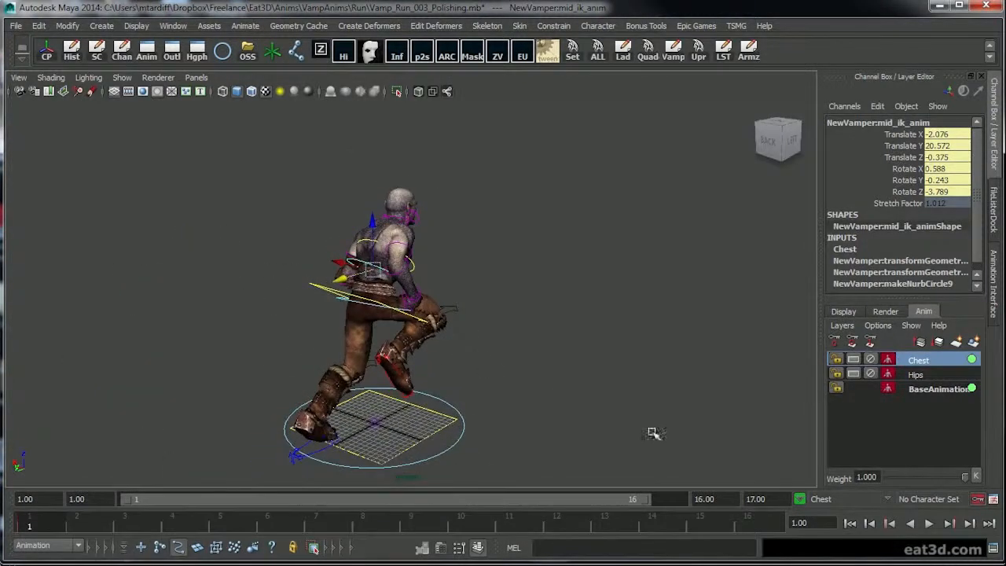
{"action": "left_click", "coordinate": [927, 523]}
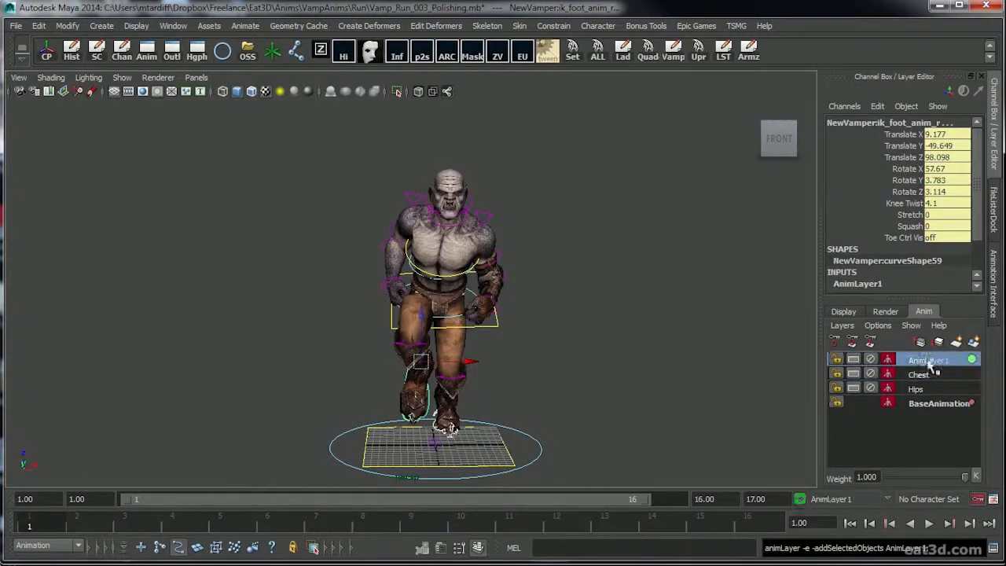
- Rename AnimLayer1 to Feet, select the right foot control, and check its first-frame pose
{"action": "double_click", "coordinate": [927, 360]}
{"action": "type", "text": "Feet"}
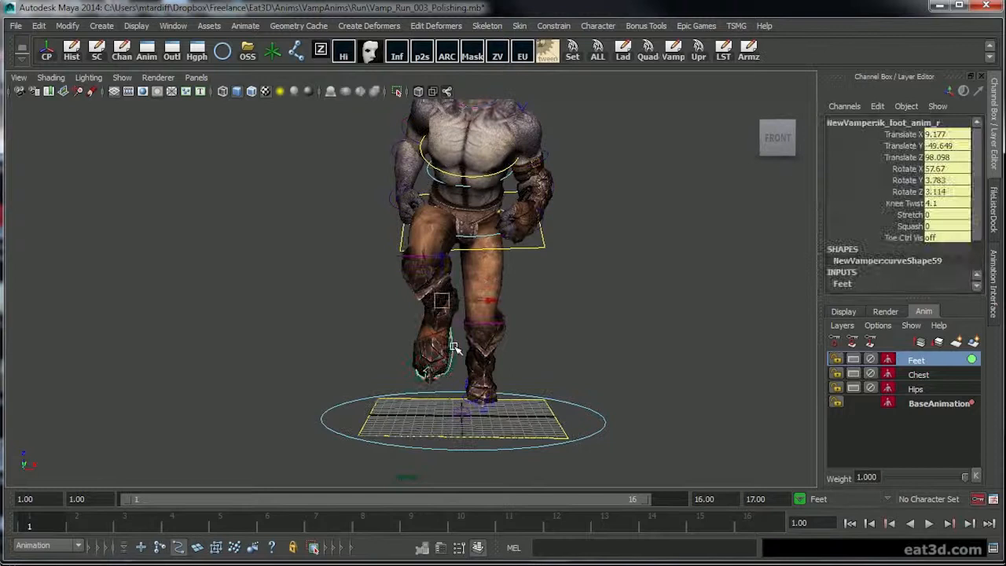
{"action": "left_click", "coordinate": [928, 523]}
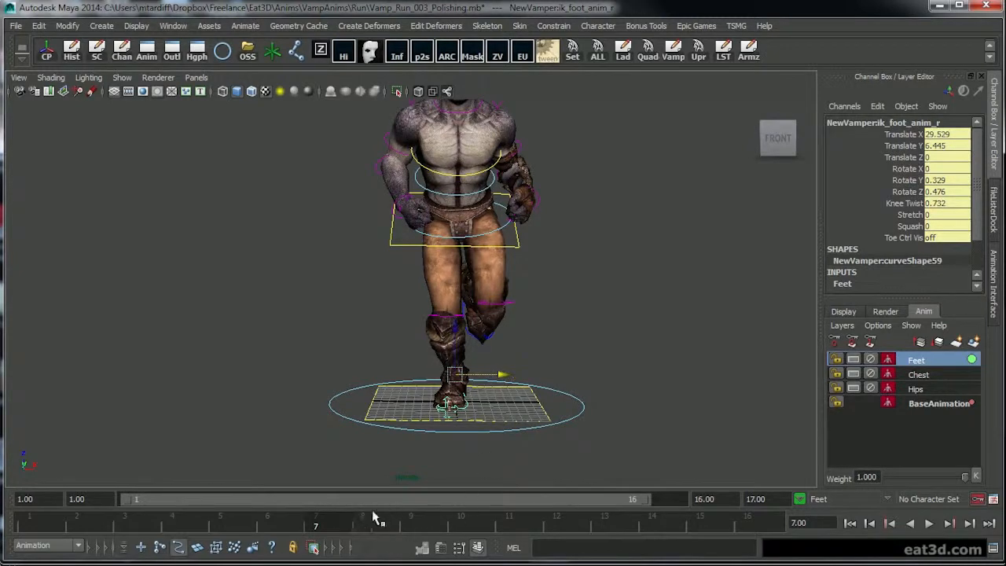
{"action": "mouse_move", "coordinate": [82, 526]}
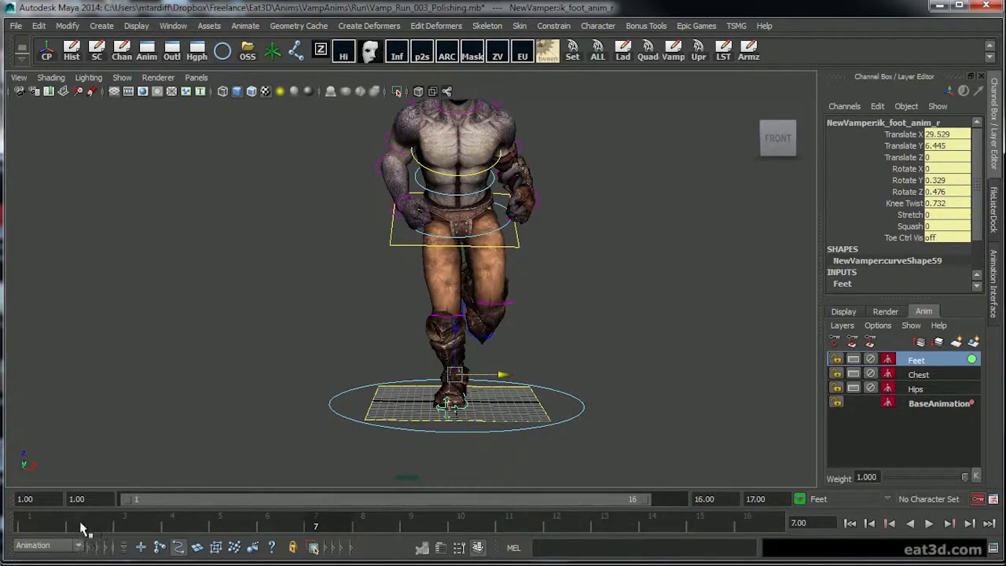
{"action": "left_click", "coordinate": [29, 515]}
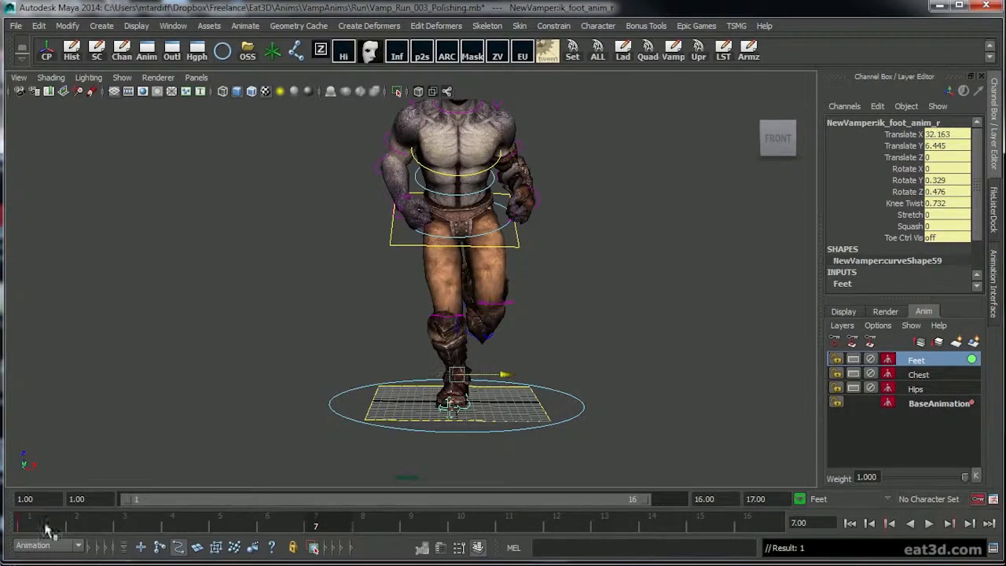
{"action": "left_click", "coordinate": [29, 516]}
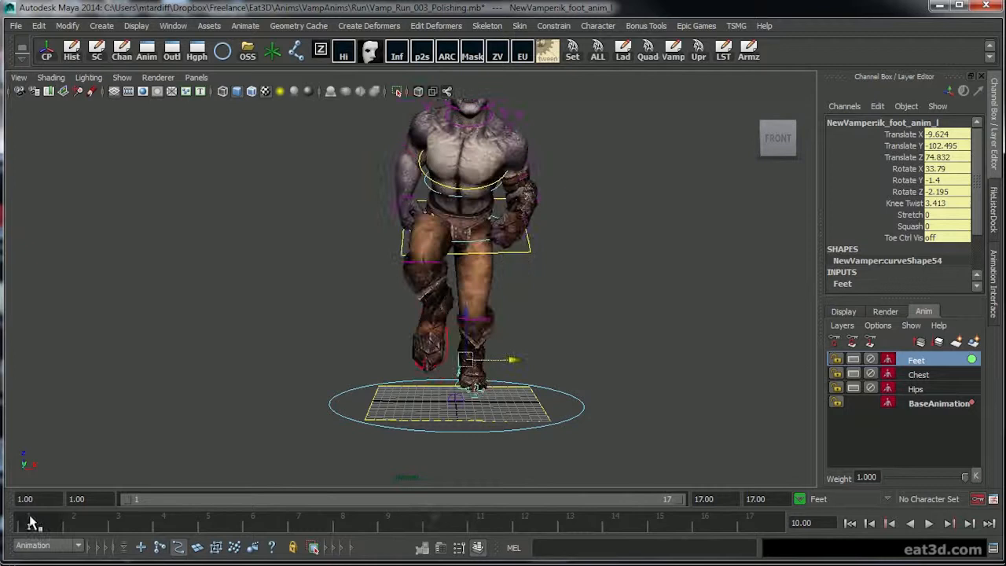
- Scrub frames 1, 5, 15 and near the end to even the feet's sideways travel
{"action": "left_click", "coordinate": [928, 522]}
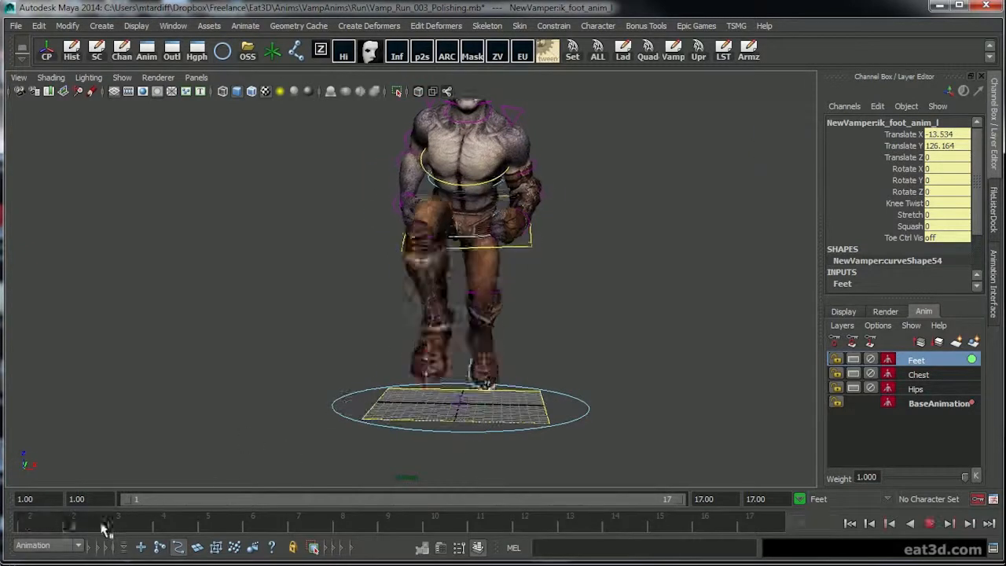
{"action": "left_click", "coordinate": [929, 522]}
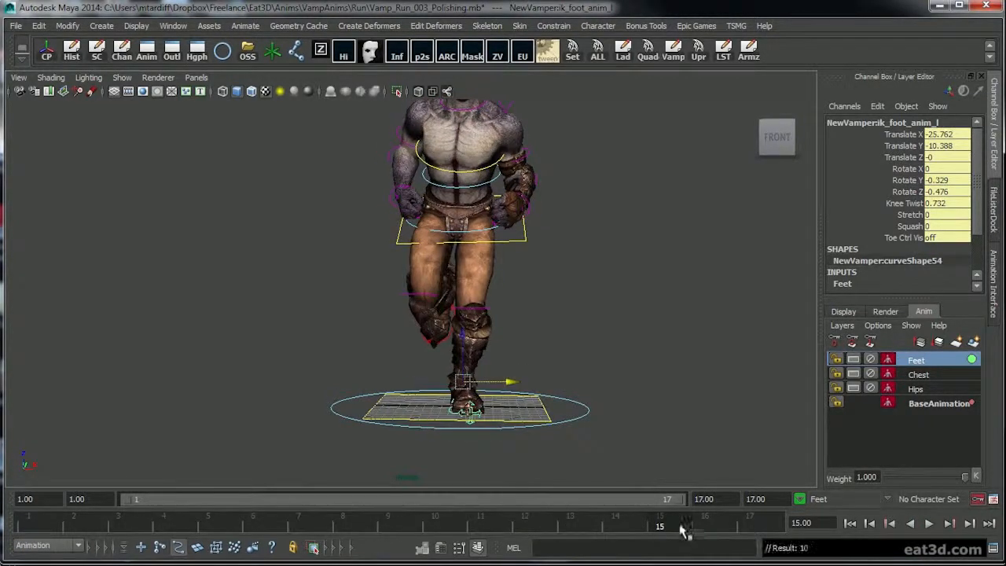
{"action": "left_click", "coordinate": [928, 523]}
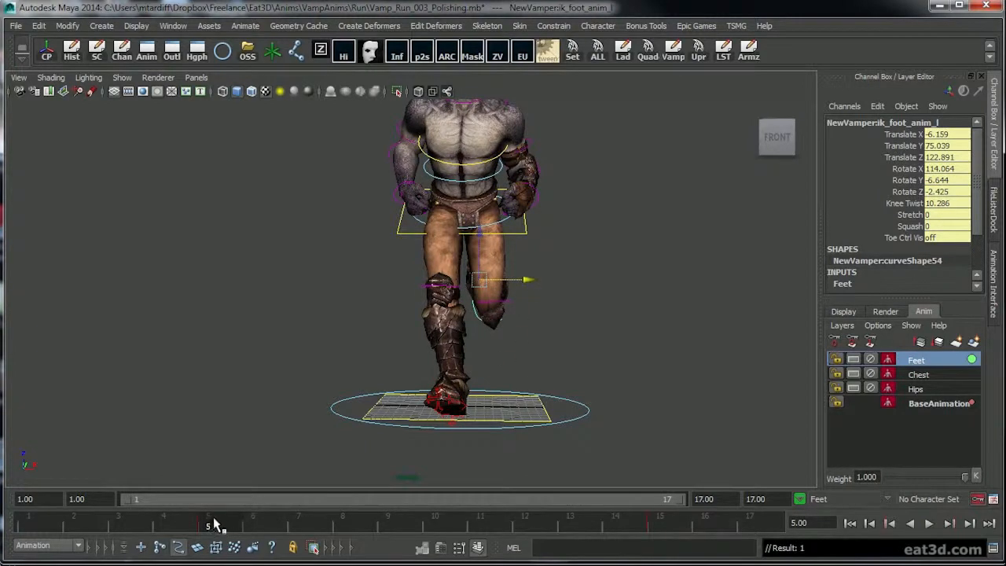
{"action": "left_click", "coordinate": [928, 522]}
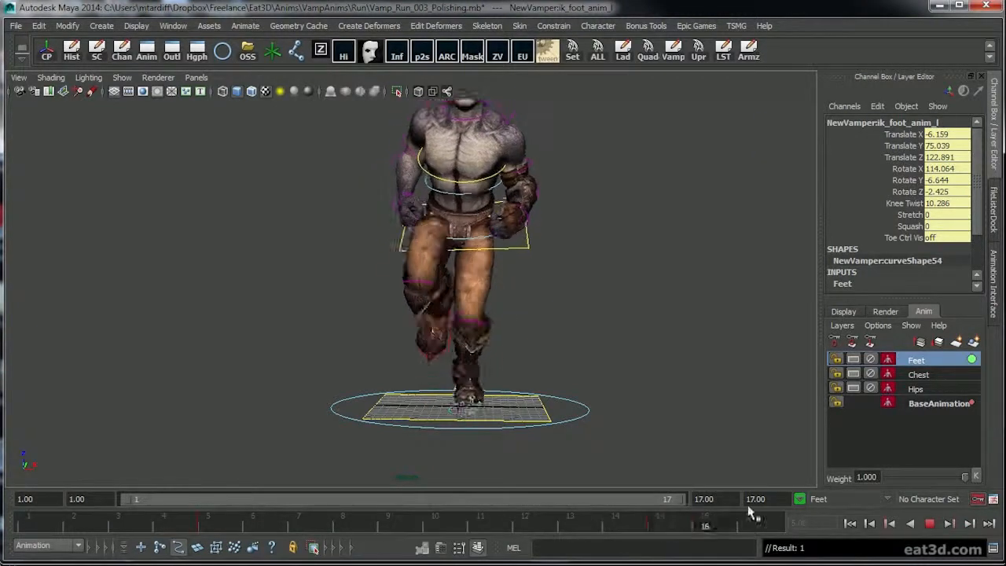
{"action": "left_click", "coordinate": [29, 516]}
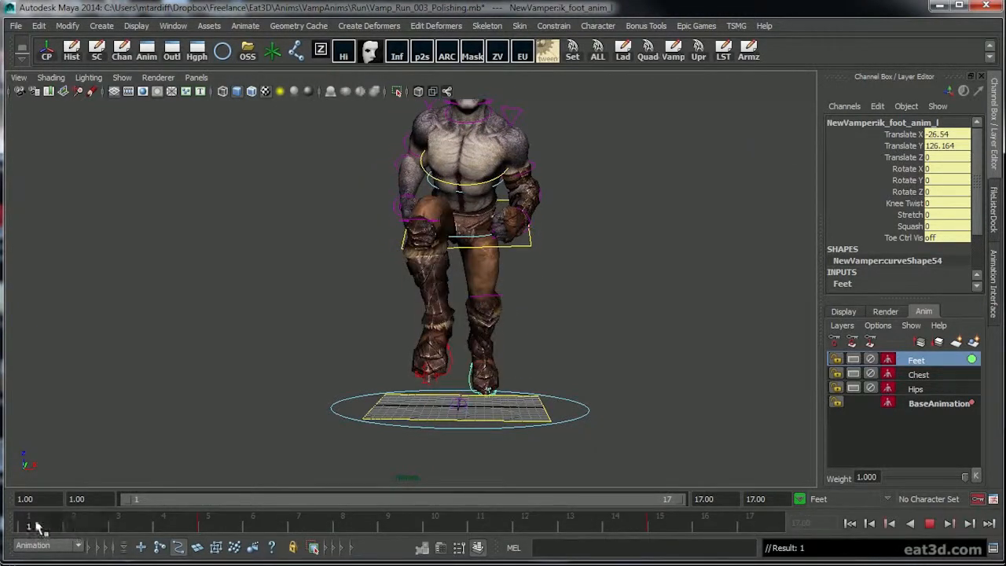
{"action": "left_click", "coordinate": [745, 527]}
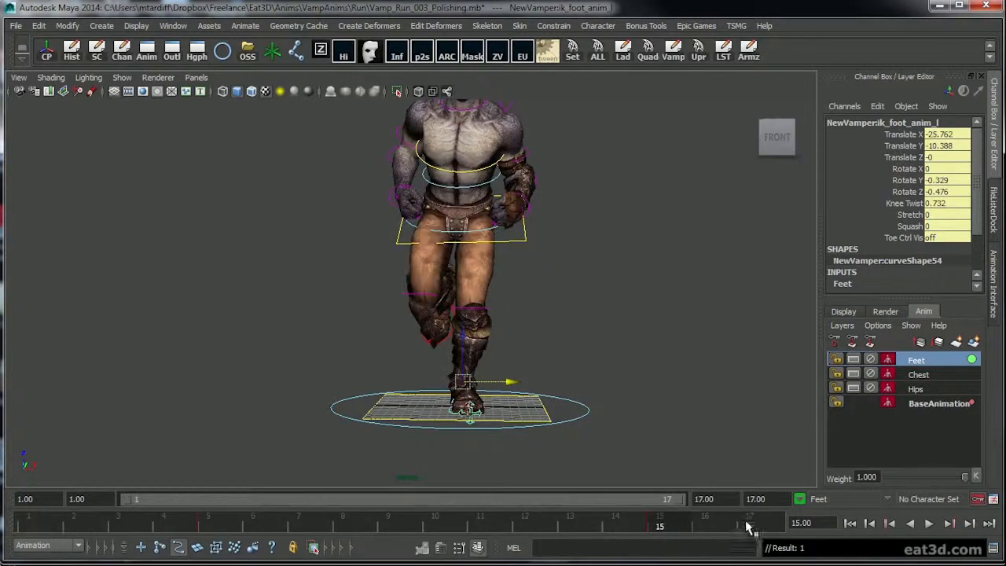
{"action": "left_click", "coordinate": [746, 523]}
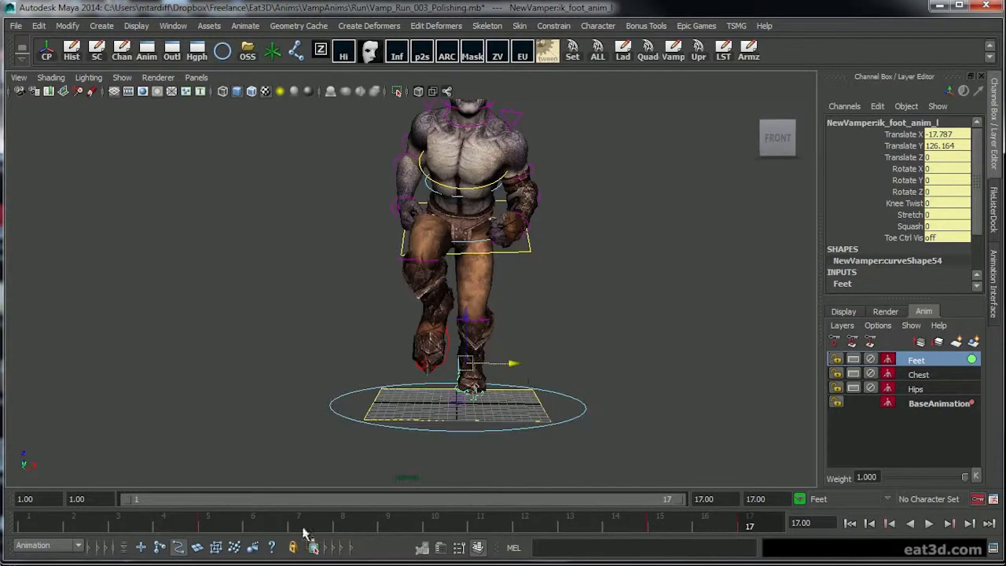
{"action": "left_click", "coordinate": [29, 514]}
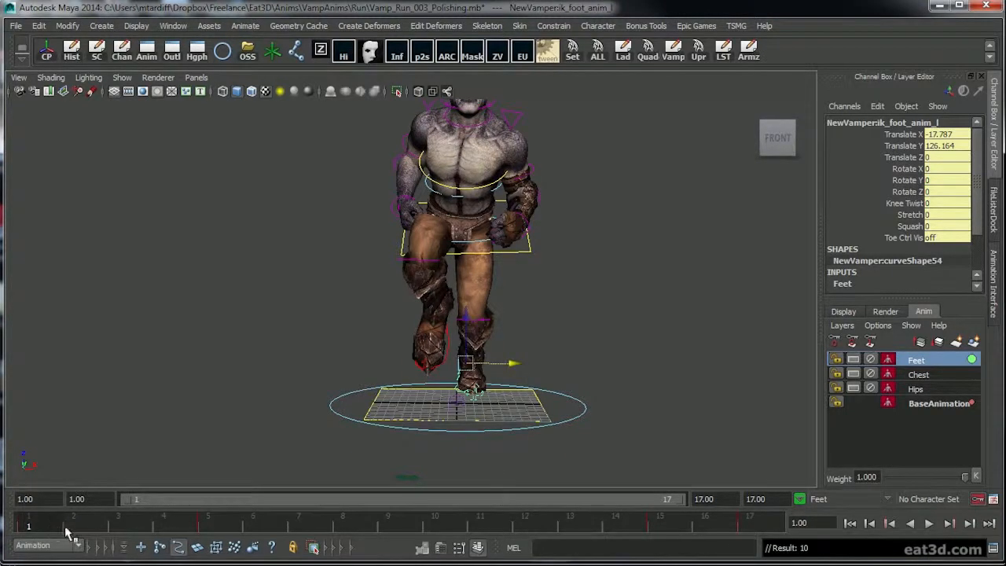
{"action": "left_click", "coordinate": [928, 523]}
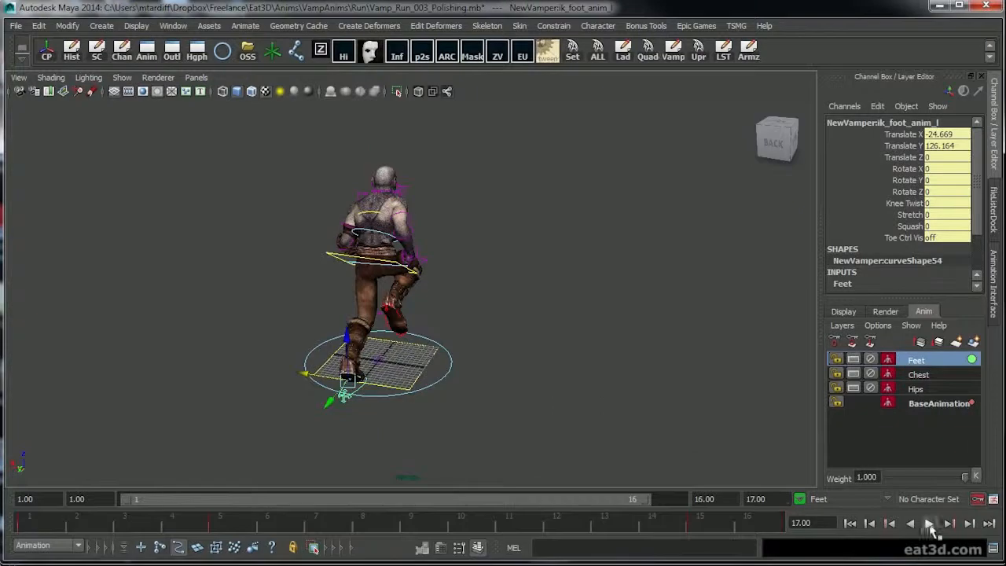
- Play the run cycle and orbit around the character to inspect the neck
{"action": "left_click", "coordinate": [929, 523]}
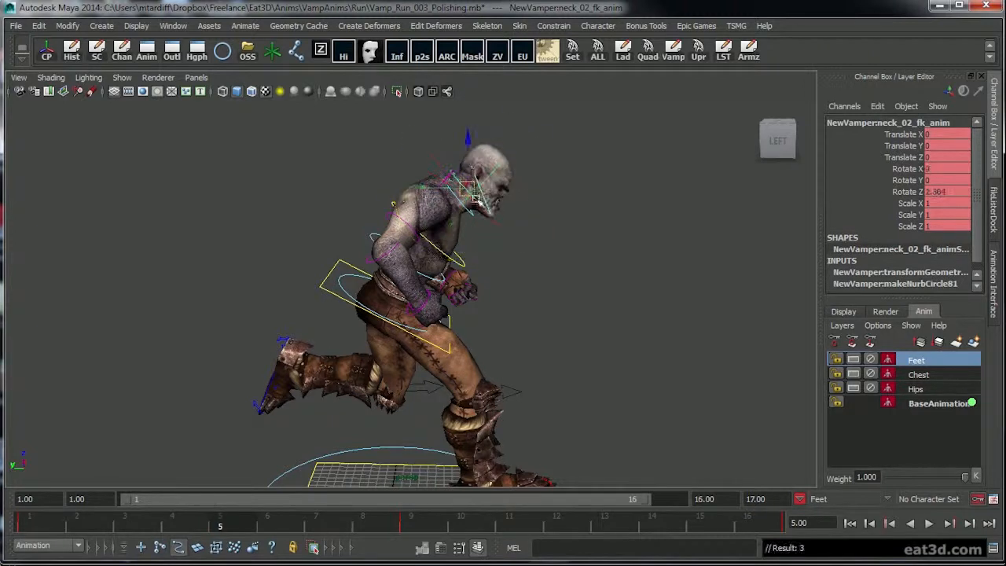
{"action": "left_click_drag", "start_coordinate": [468, 180], "coordinate": [514, 141]}
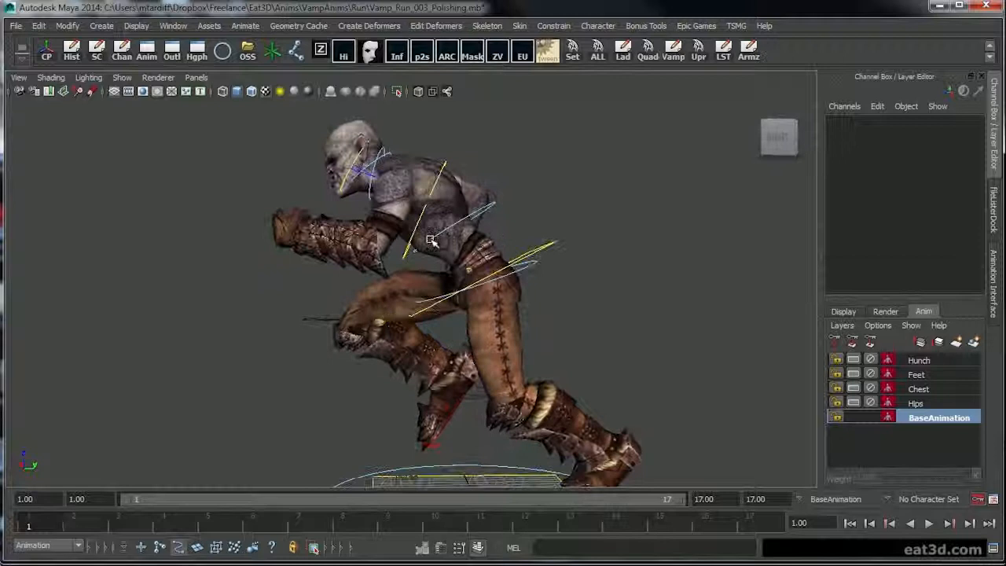
- Orbit to a front view, select the arm controls and open their key options
{"action": "left_click_drag", "start_coordinate": [432, 240], "coordinate": [628, 300]}
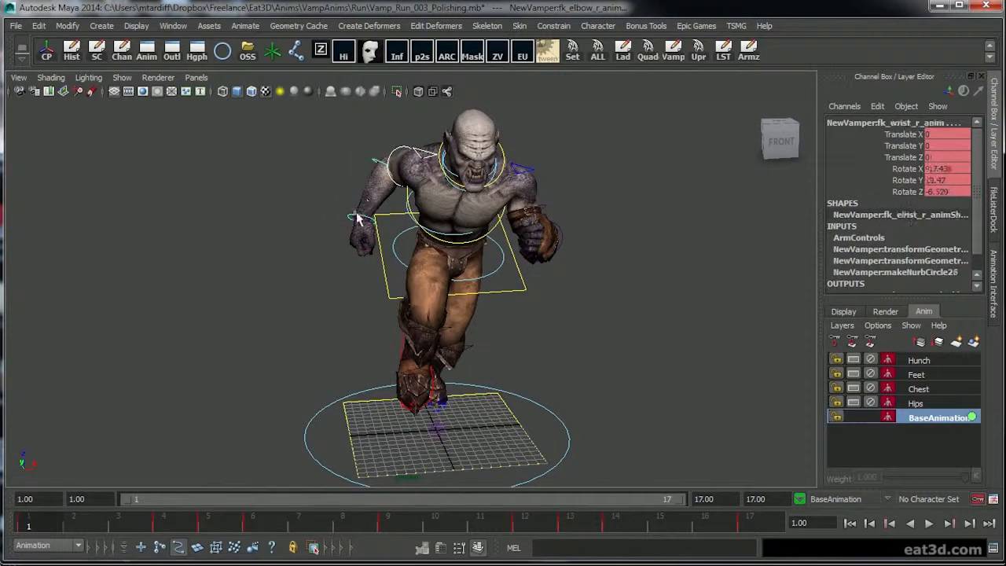
{"action": "left_click", "coordinate": [928, 523]}
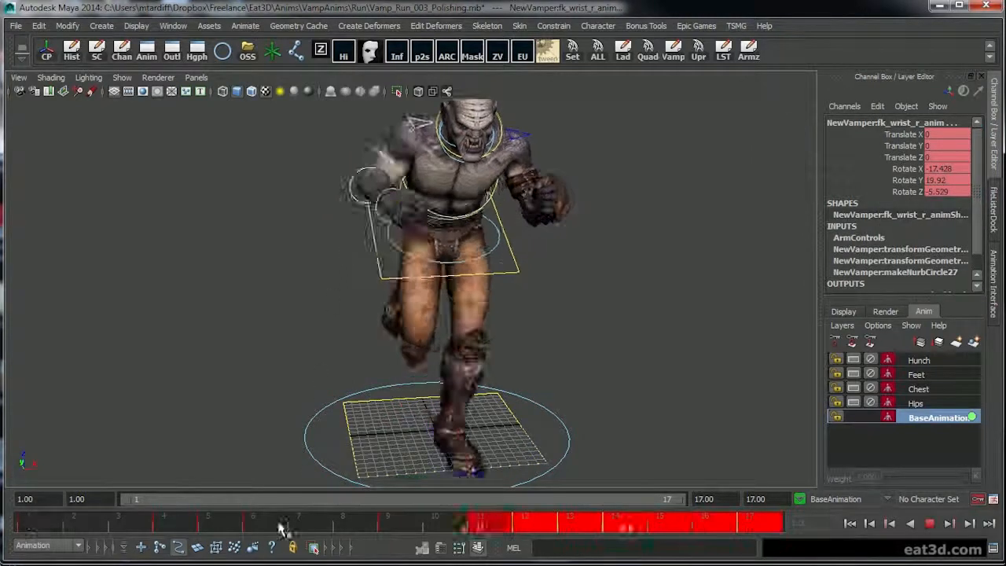
{"action": "right_click", "coordinate": [283, 527]}
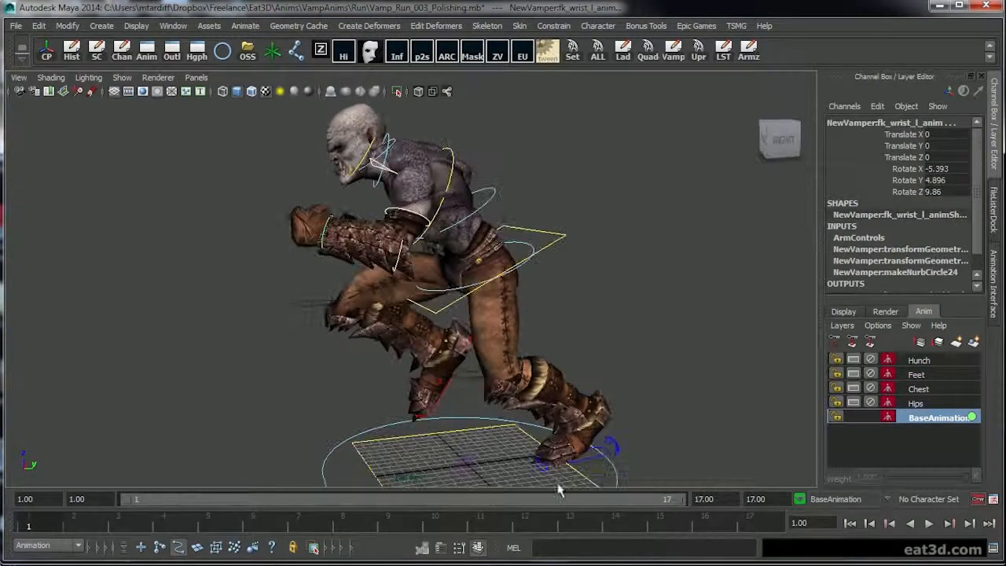
{"action": "right_click", "coordinate": [558, 489]}
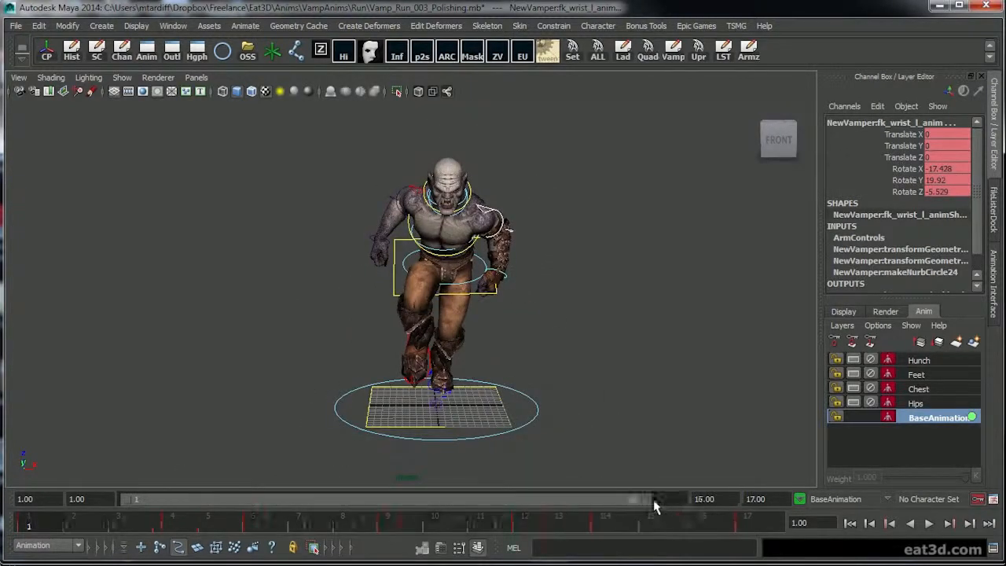
{"action": "left_click", "coordinate": [928, 522]}
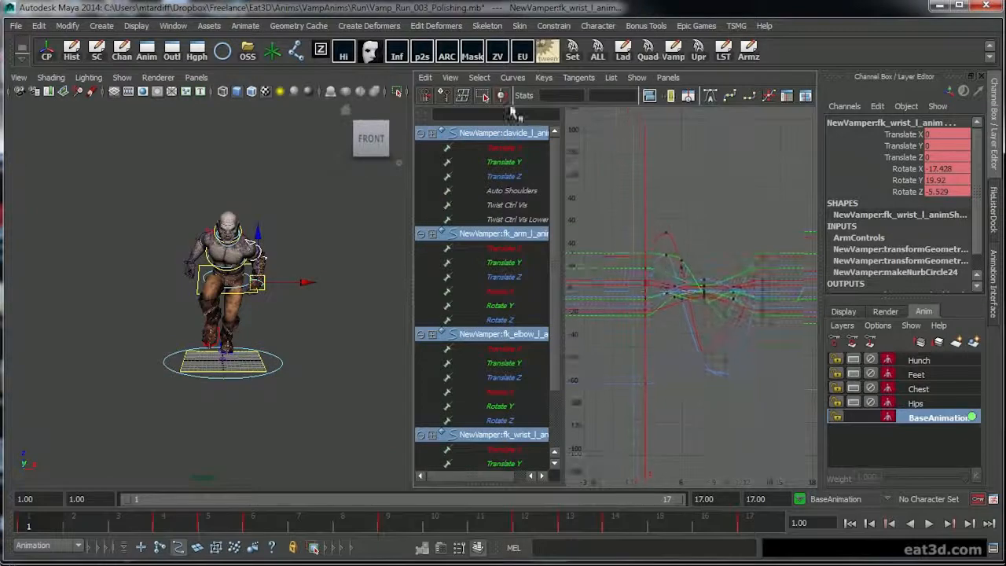
- Set the left arm curves' Post Infinity to Cycle and play the run to check
{"action": "left_click", "coordinate": [512, 77]}
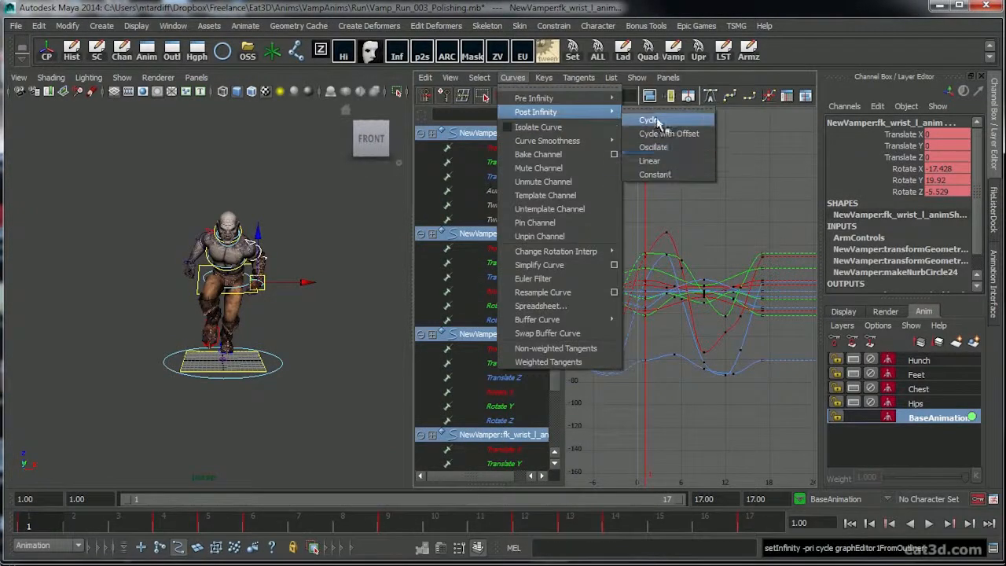
{"action": "left_click", "coordinate": [648, 119]}
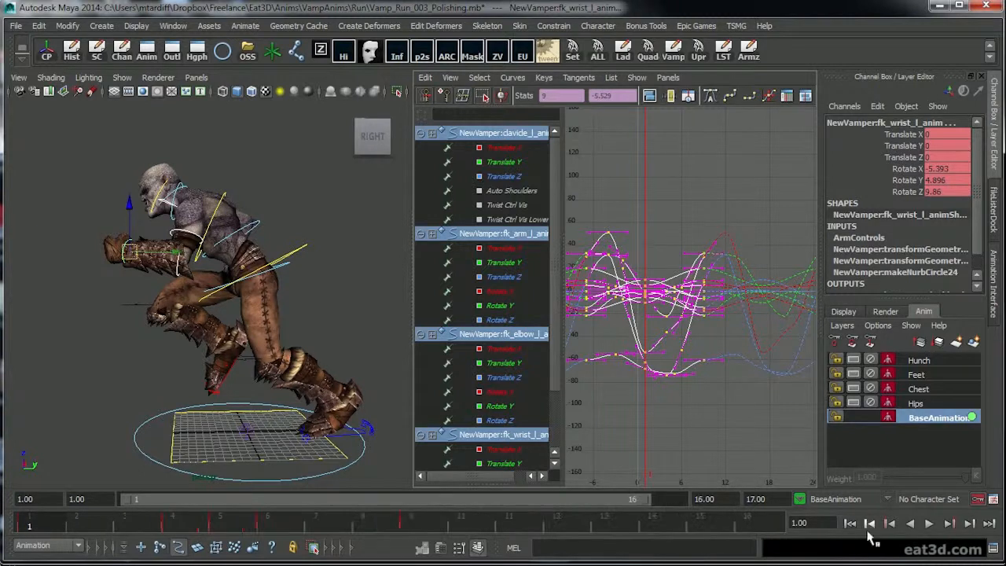
{"action": "left_click", "coordinate": [928, 523]}
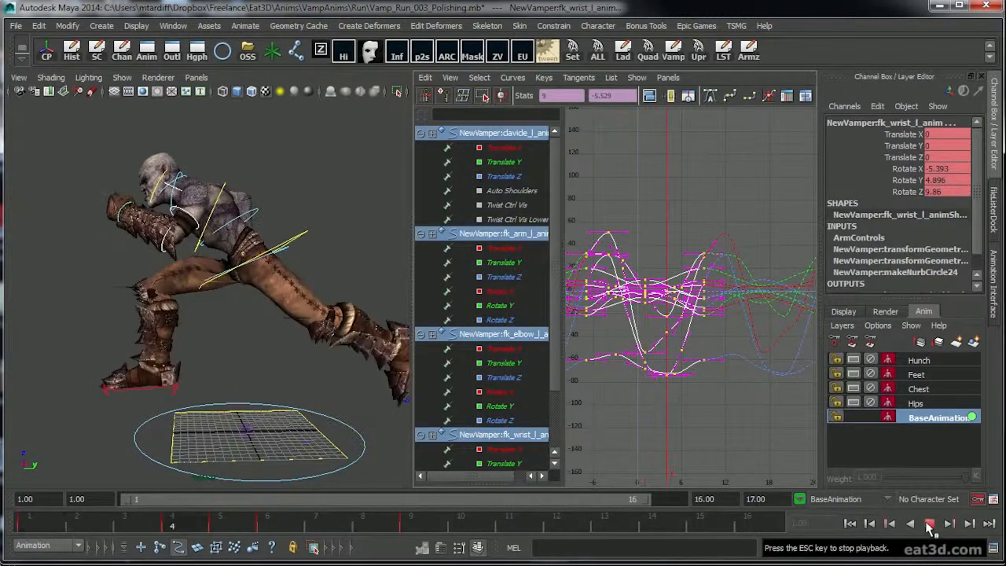
{"action": "left_click", "coordinate": [929, 523]}
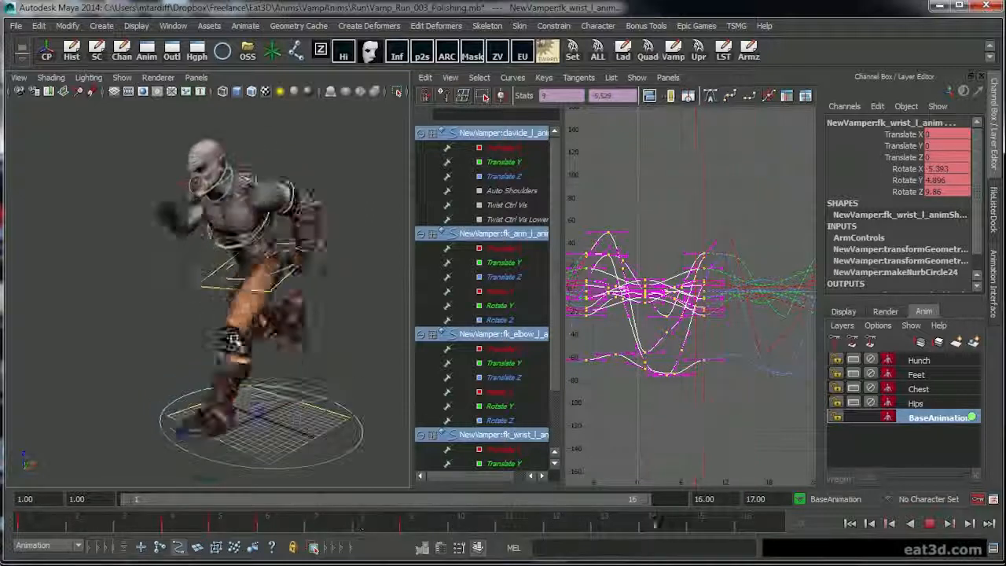
{"action": "left_click", "coordinate": [930, 523]}
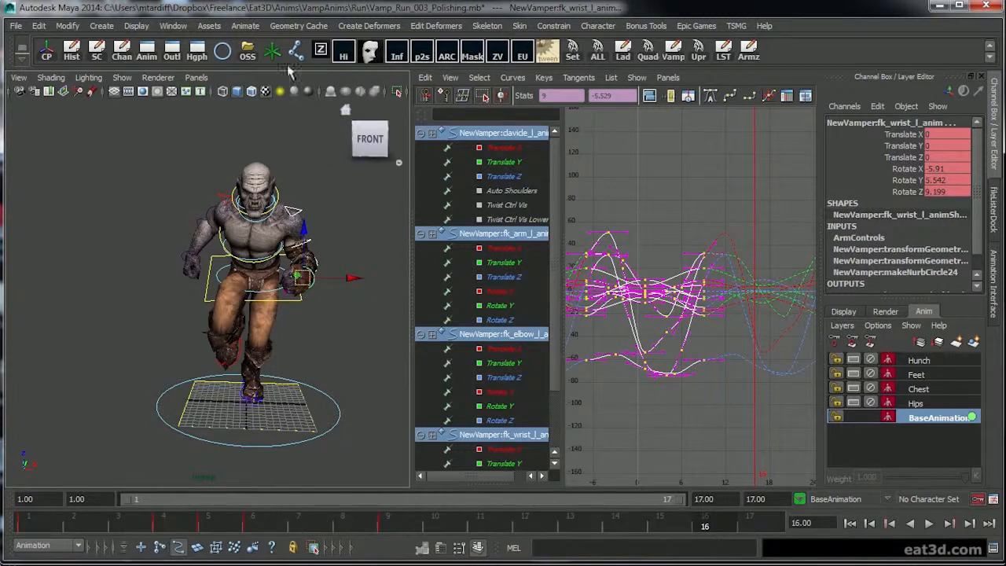
- Apply an Edit > Keys command to the left arm keys
{"action": "left_click", "coordinate": [39, 26]}
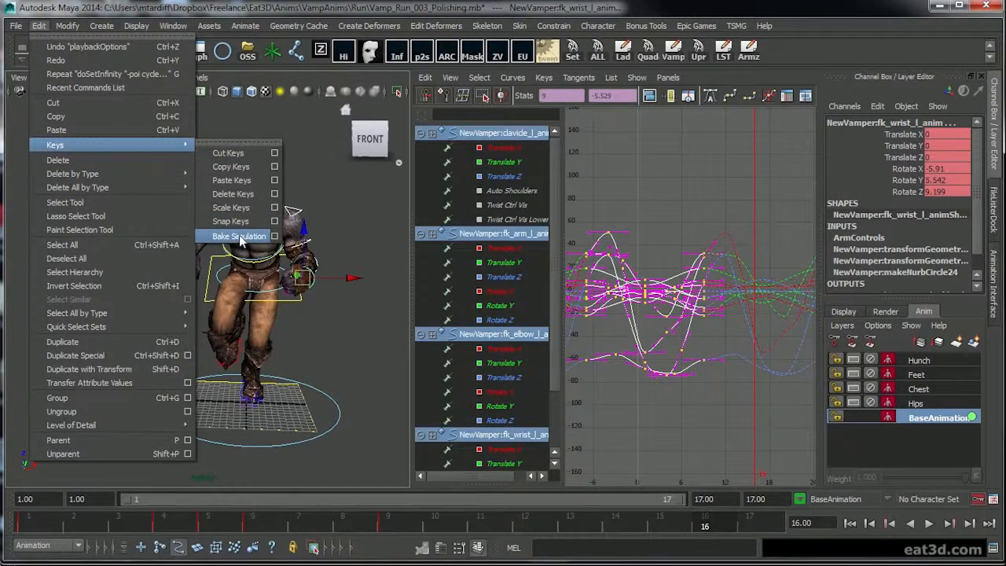
{"action": "left_click", "coordinate": [238, 236]}
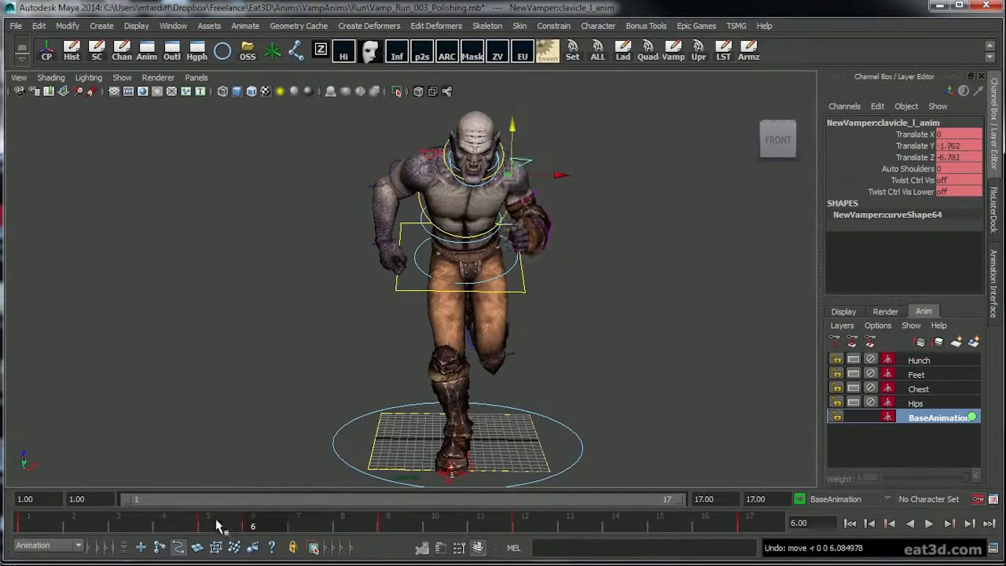
- Rotate fk_arm_l_anim at frames 5 and 1, then orbit to a side view
{"action": "left_click", "coordinate": [208, 516]}
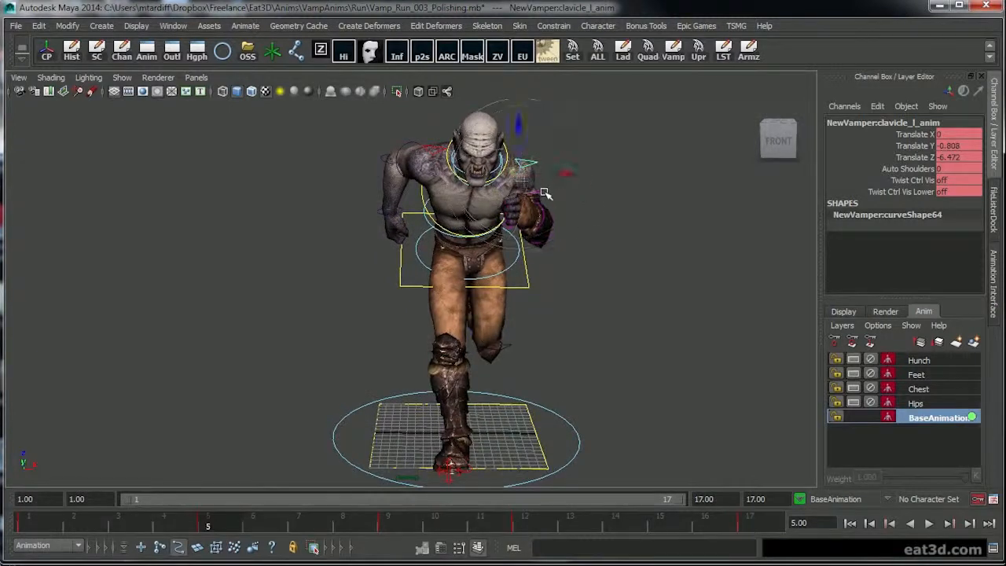
{"action": "left_click", "coordinate": [534, 196]}
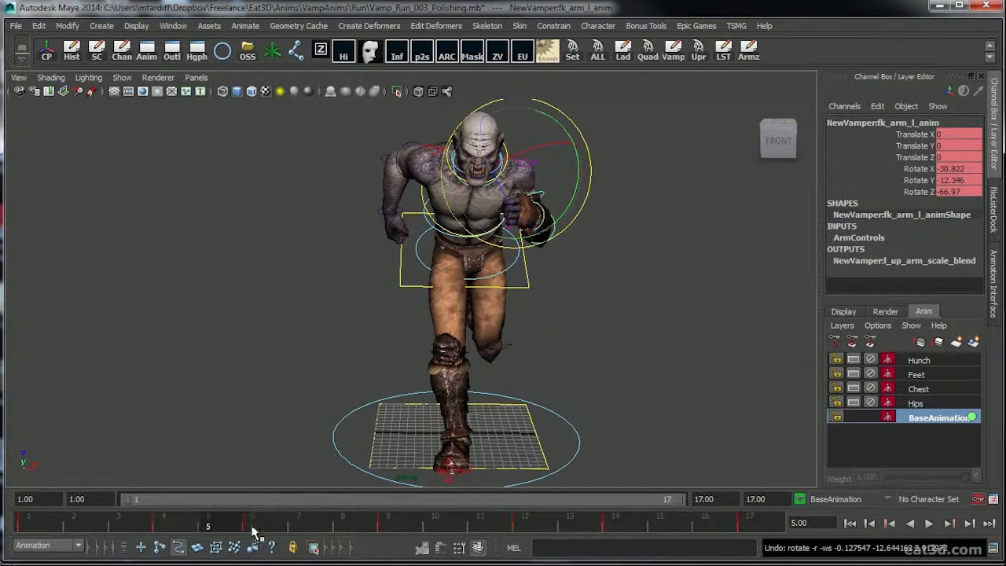
{"action": "left_click", "coordinate": [163, 515]}
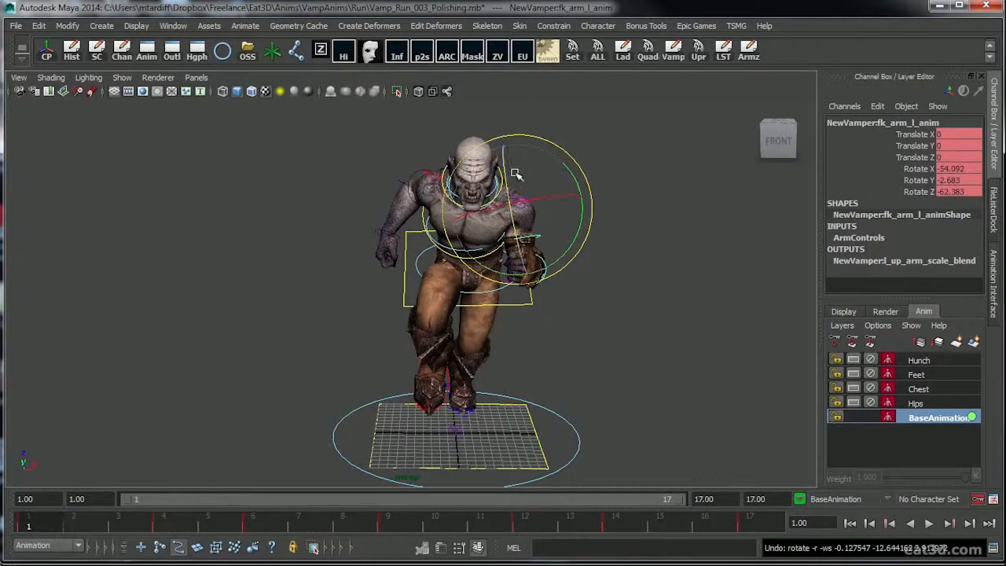
{"action": "left_click_drag", "start_coordinate": [515, 173], "coordinate": [408, 377]}
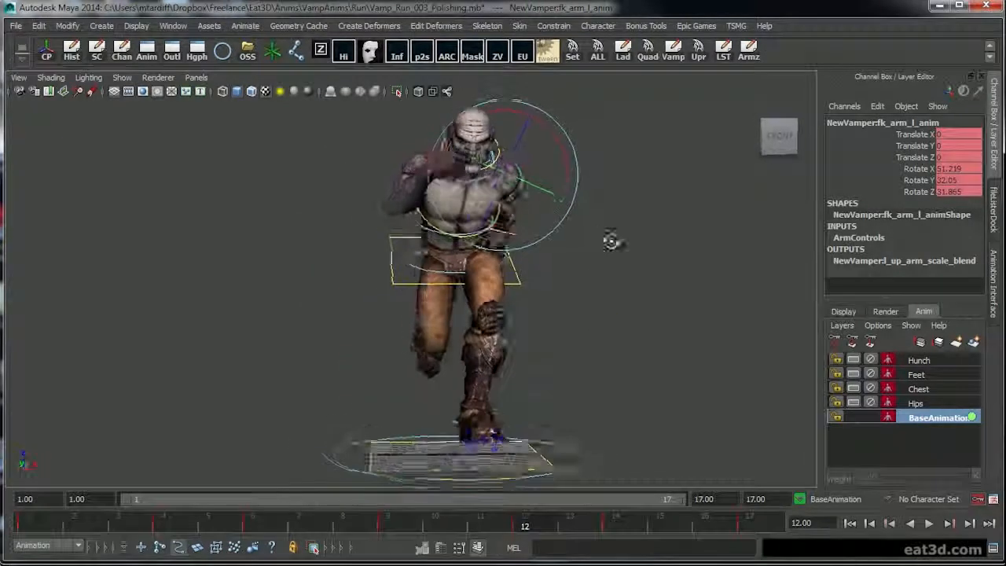
{"action": "left_click_drag", "start_coordinate": [524, 499], "coordinate": [614, 499]}
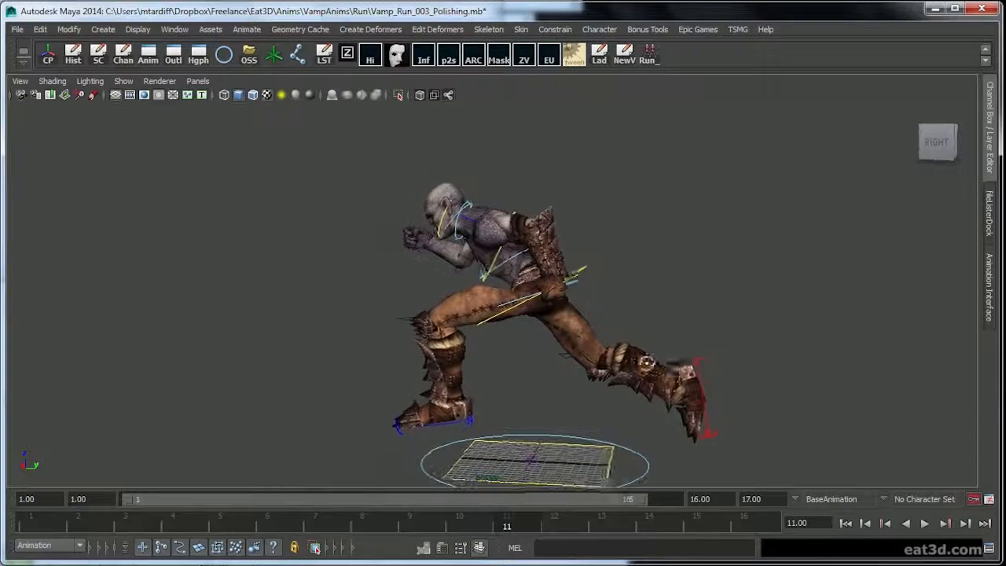
- Play and stop the vampire run cycle, with body_anim's curves beside the left view
{"action": "right_click", "coordinate": [507, 518]}
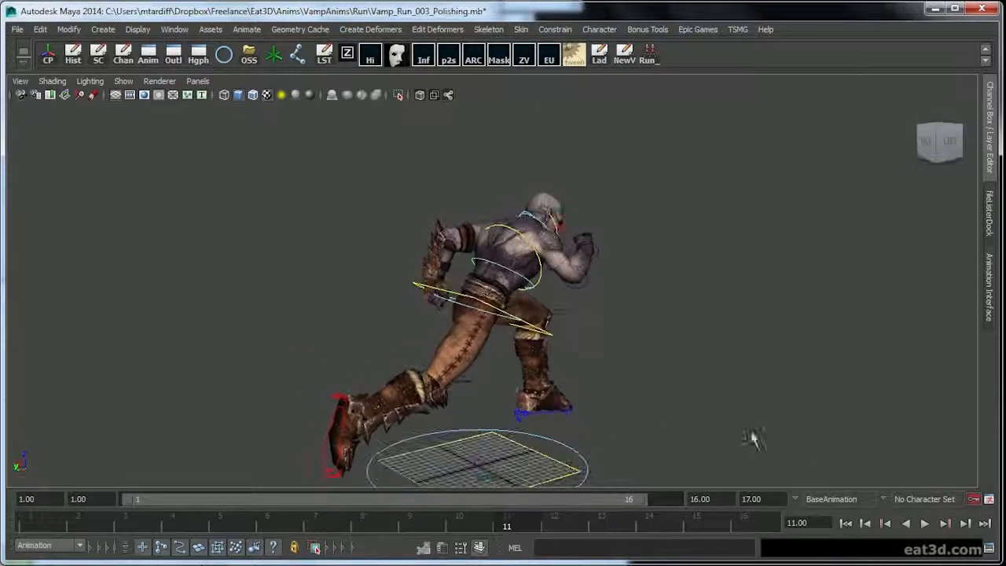
{"action": "left_click", "coordinate": [925, 522]}
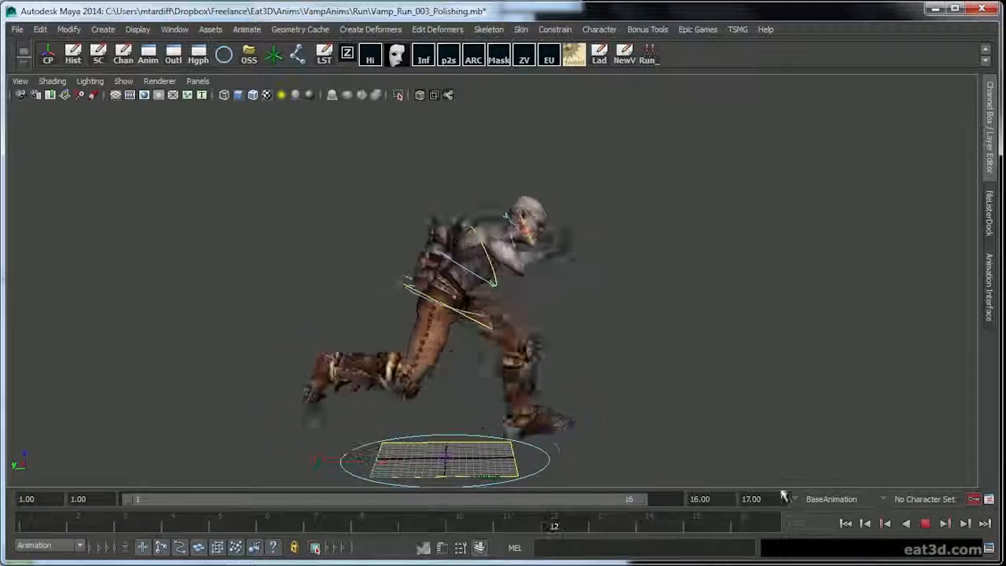
{"action": "left_click", "coordinate": [925, 523]}
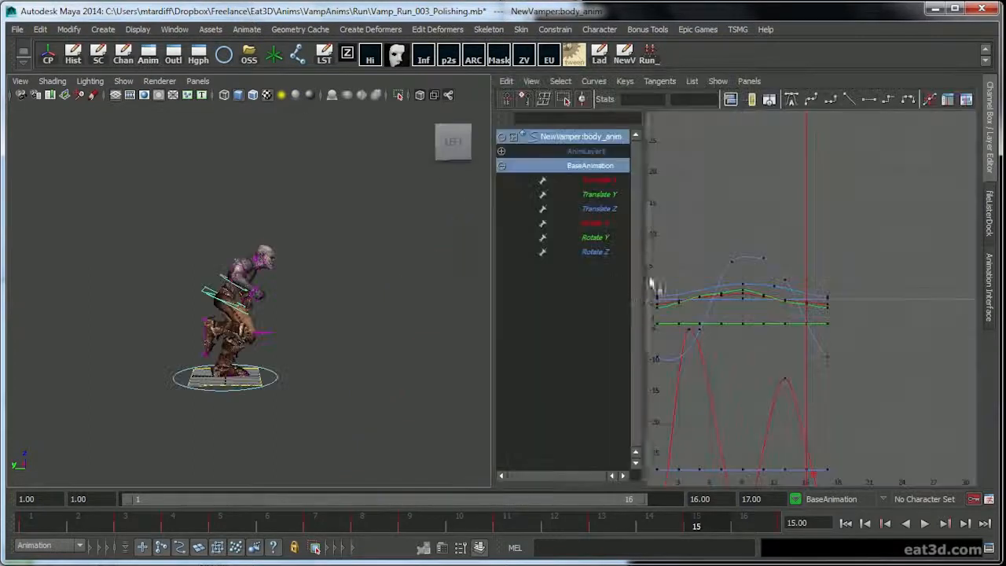
- Isolate body_anim's Translate bounce curve, even its two peak heights, and play back to check
{"action": "left_click", "coordinate": [599, 179]}
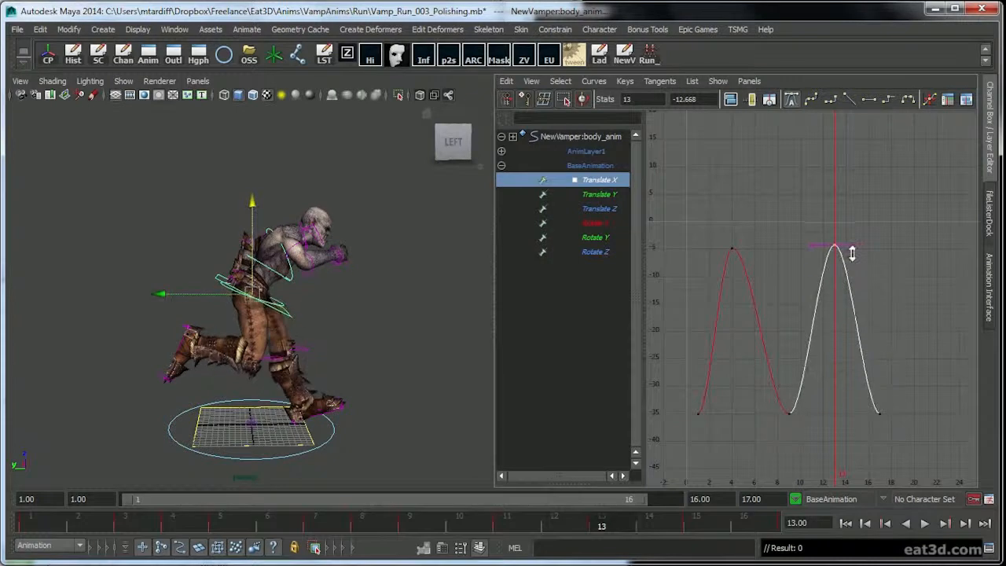
{"action": "left_click_drag", "start_coordinate": [853, 251], "coordinate": [856, 258]}
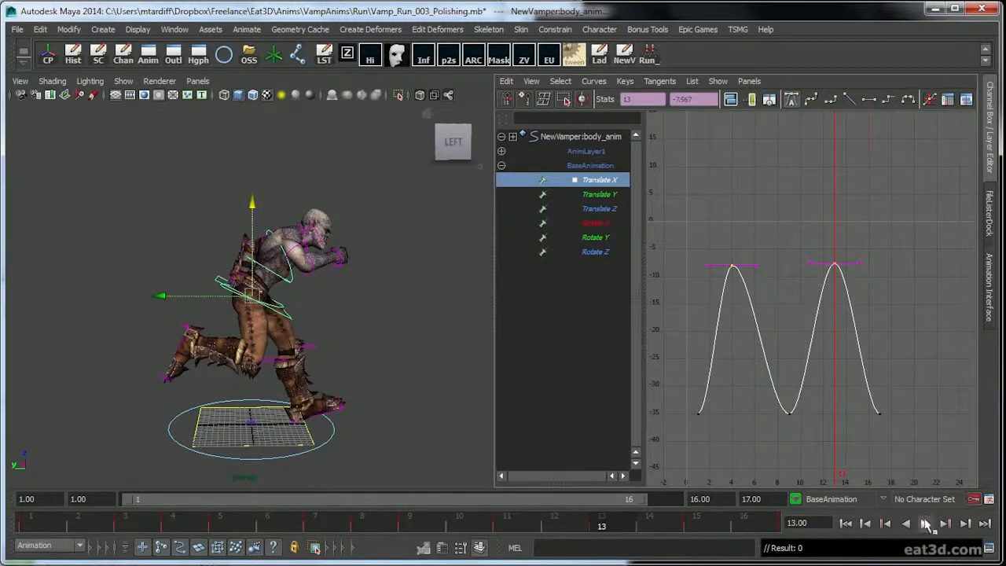
{"action": "left_click", "coordinate": [925, 523]}
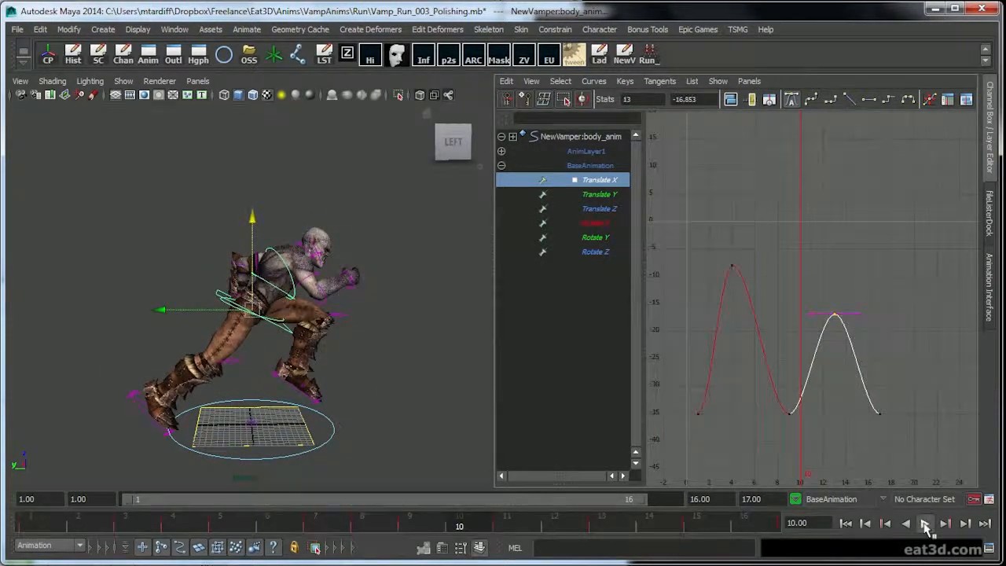
{"action": "left_click", "coordinate": [925, 523]}
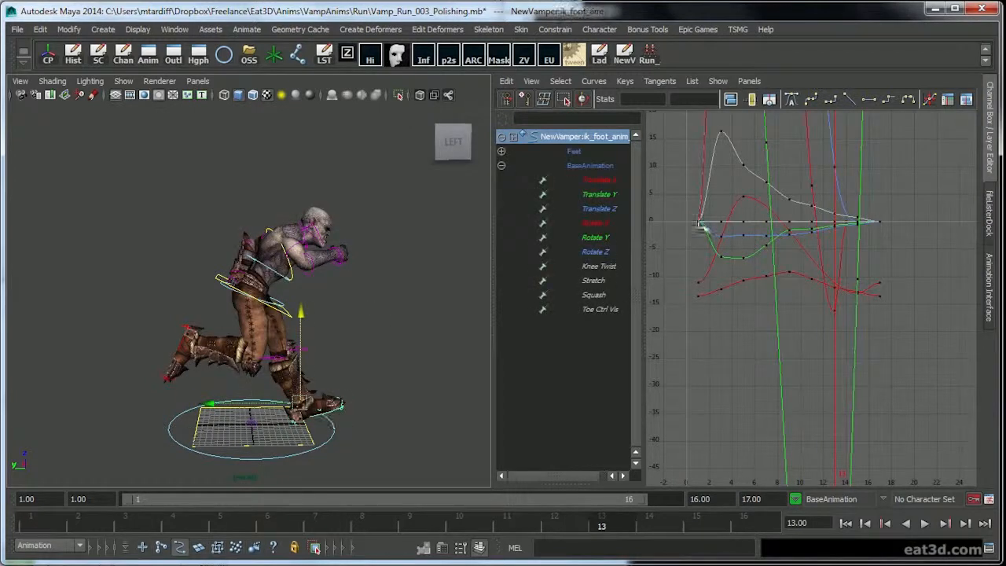
- Isolate the foot's Translate Z curve, raise the key near frame 13, and play to check
{"action": "left_click", "coordinate": [598, 180]}
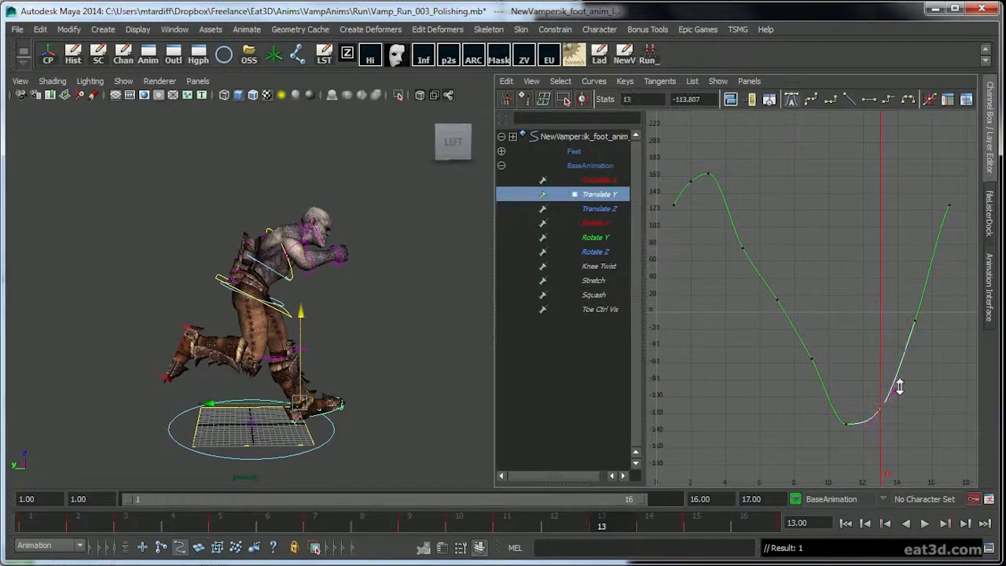
{"action": "left_click", "coordinate": [599, 208]}
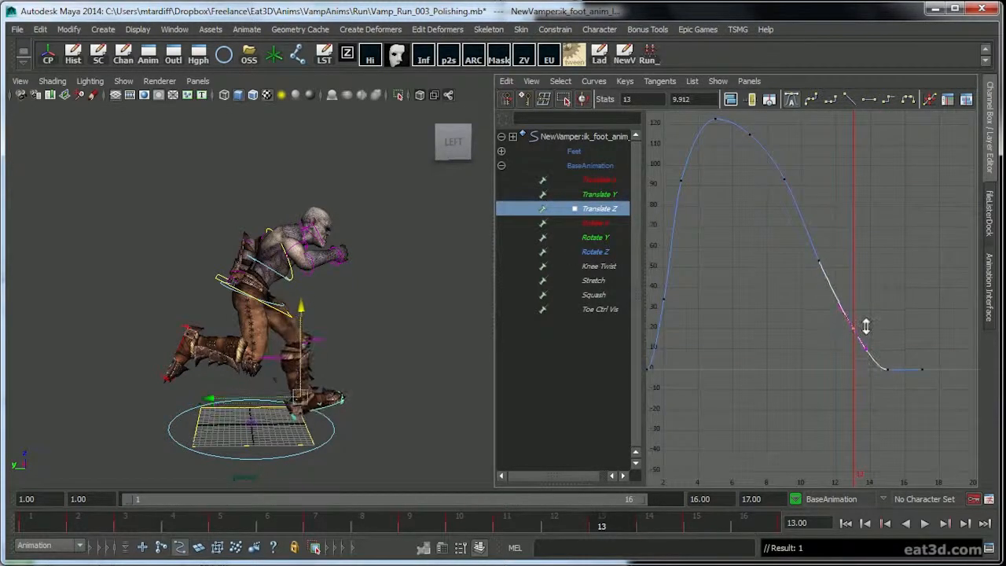
{"action": "left_click_drag", "start_coordinate": [853, 324], "coordinate": [852, 339]}
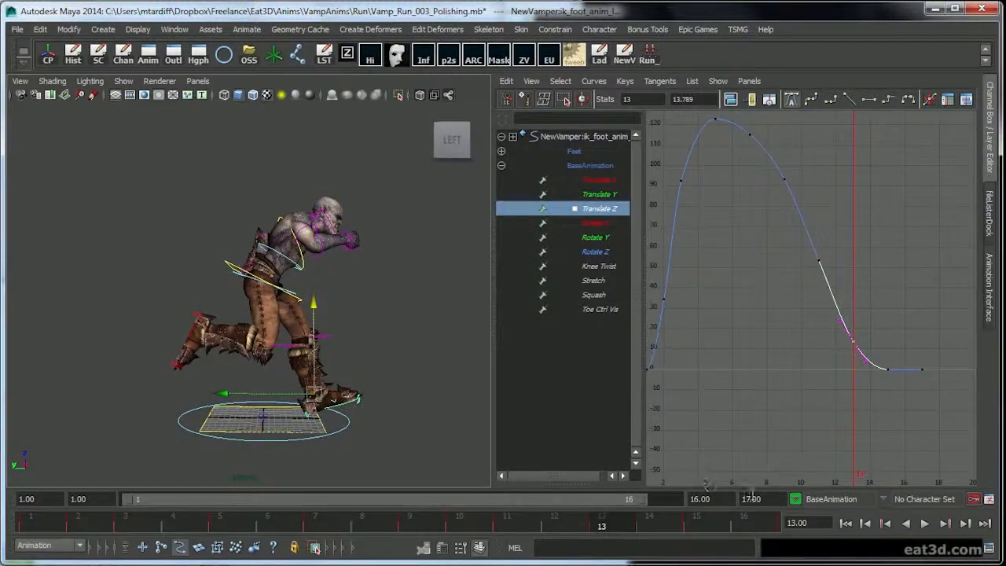
{"action": "left_click", "coordinate": [924, 523]}
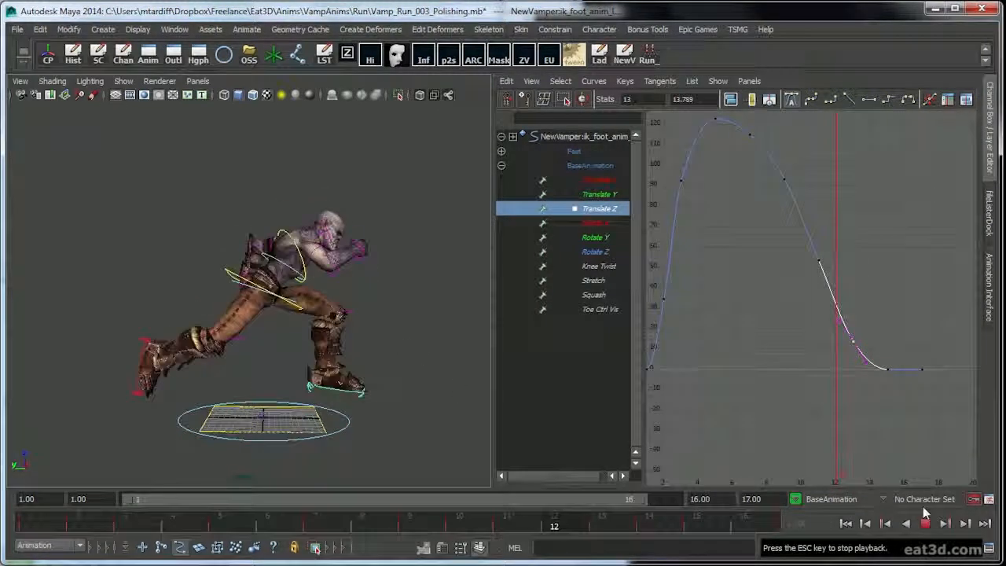
{"action": "left_click", "coordinate": [925, 523]}
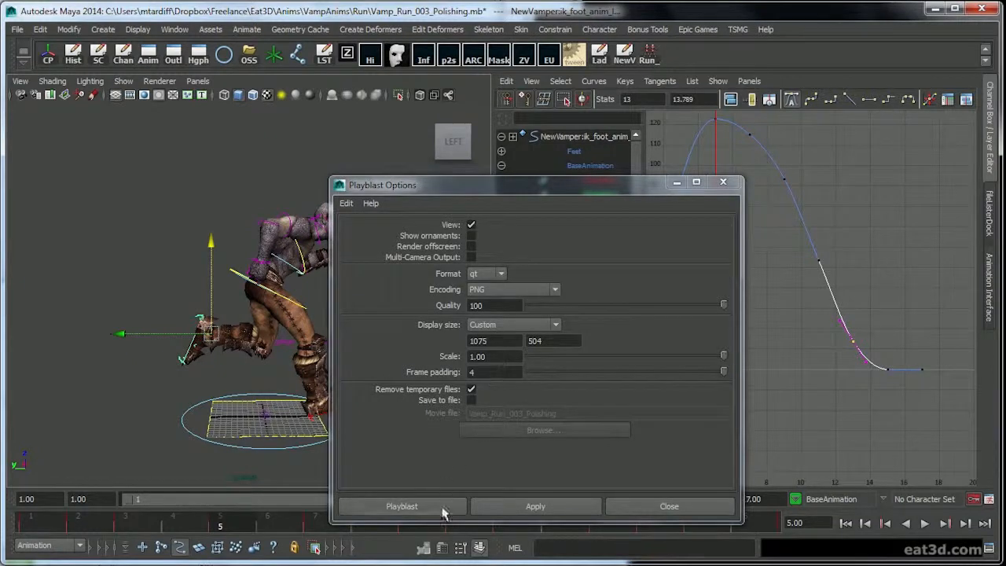
- Record a playblast of the run, play the movie, then close its viewer
{"action": "left_click", "coordinate": [402, 505]}
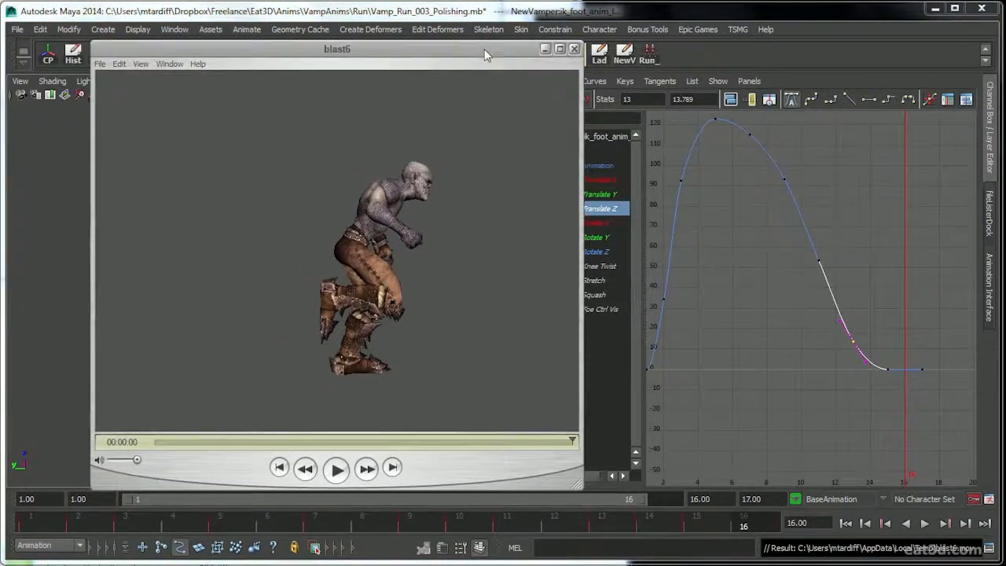
{"action": "left_click", "coordinate": [336, 467]}
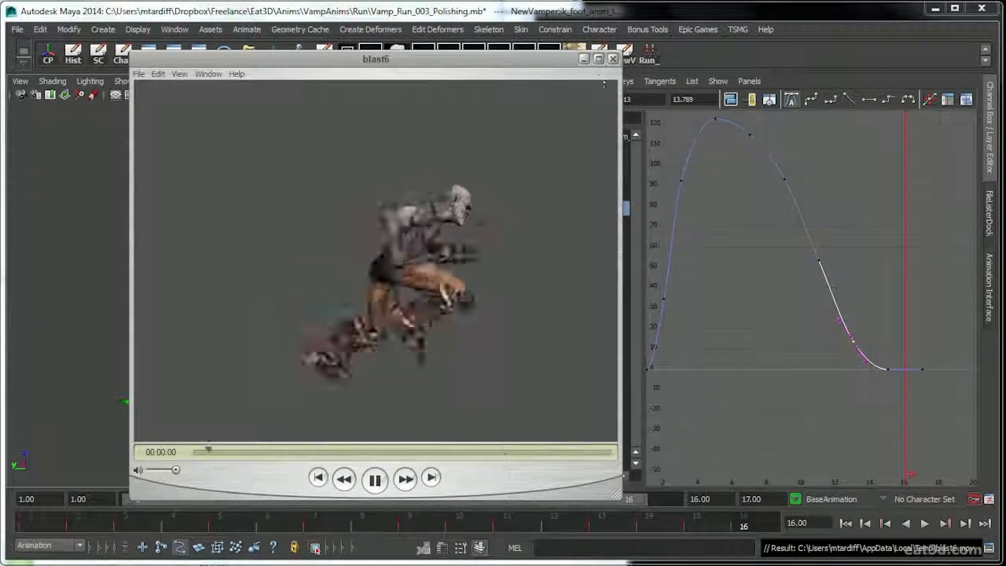
{"action": "left_click", "coordinate": [613, 59]}
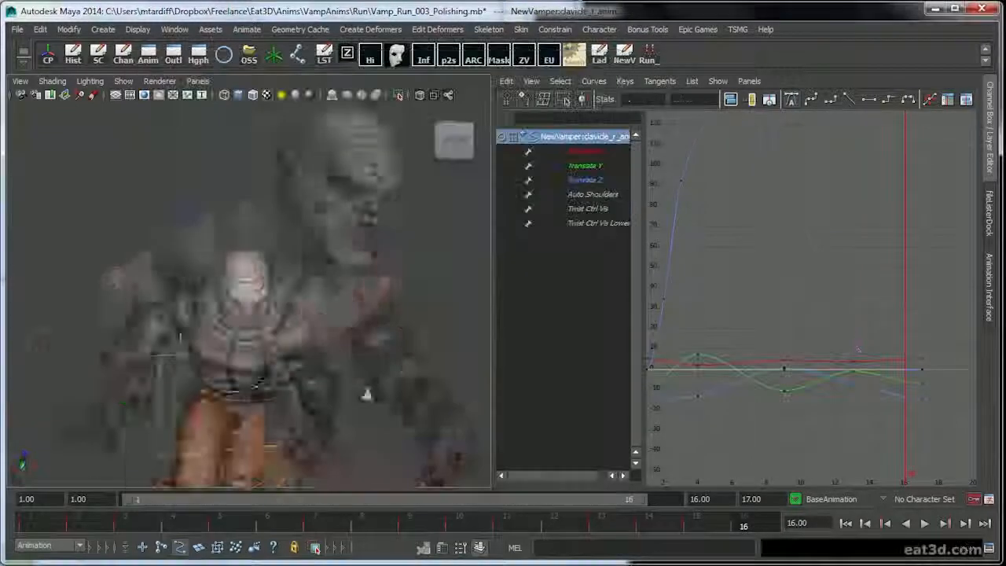